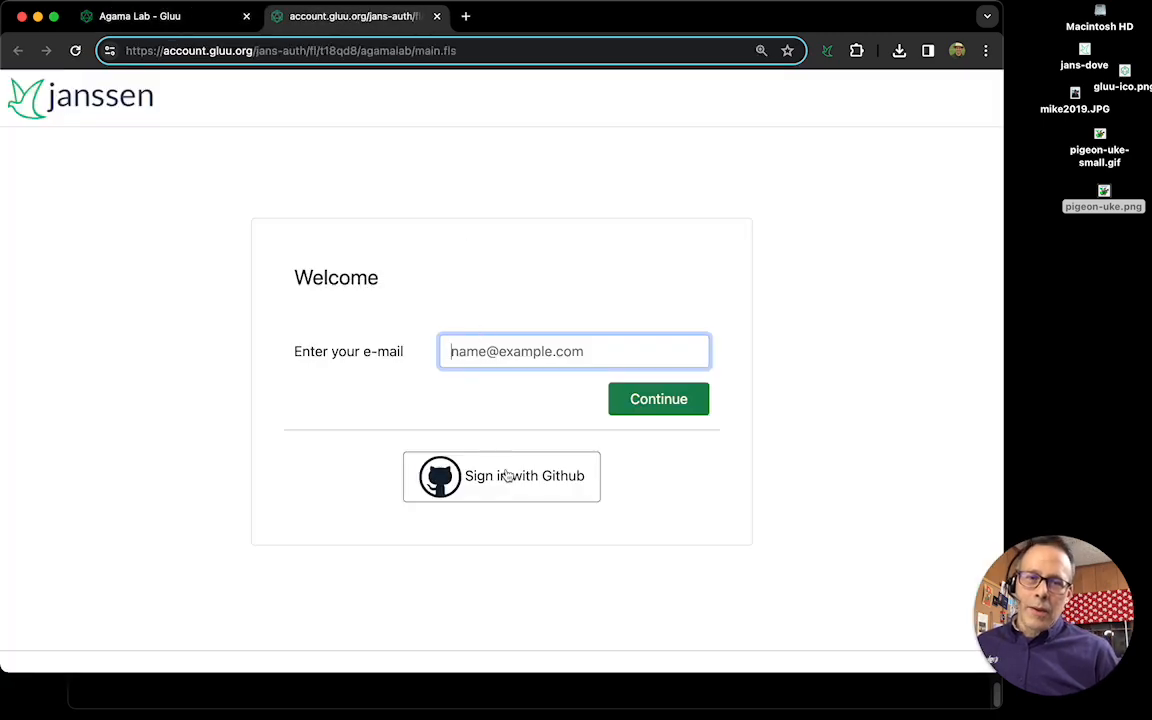
Sign in to Agama Lab with GitHub and open the agama-pw repository page.
click(501, 475)
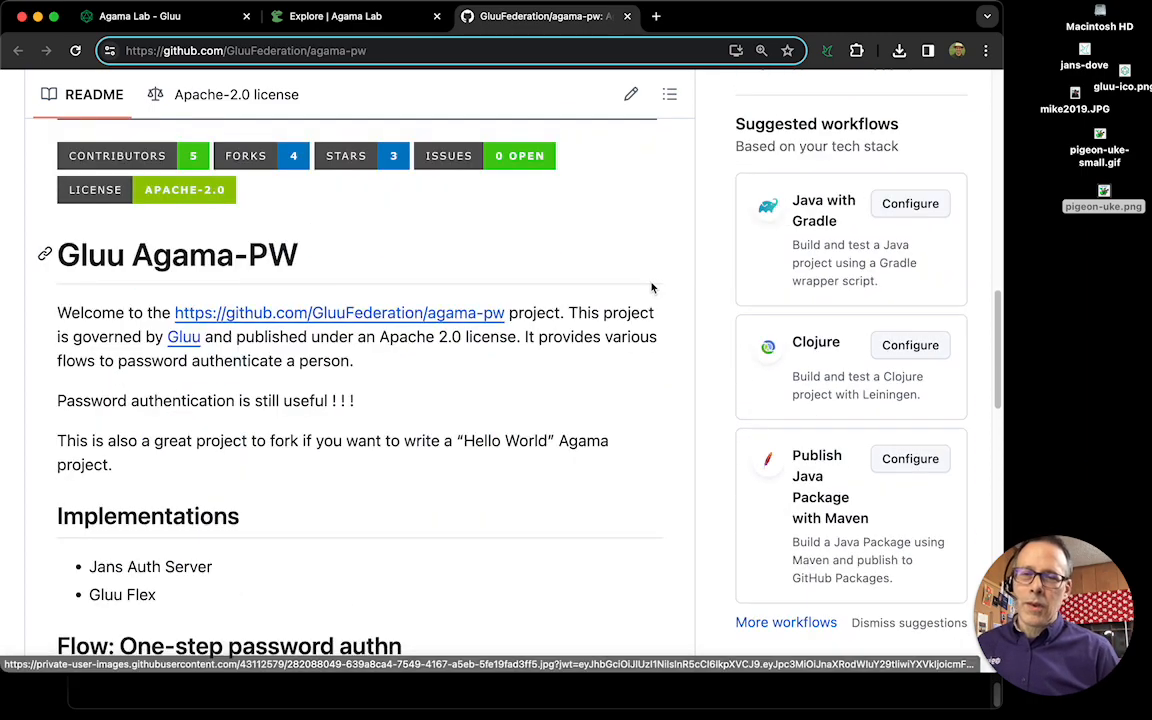
Fork GluuFederation/agama-pw into your own GitHub account.
click(335, 16)
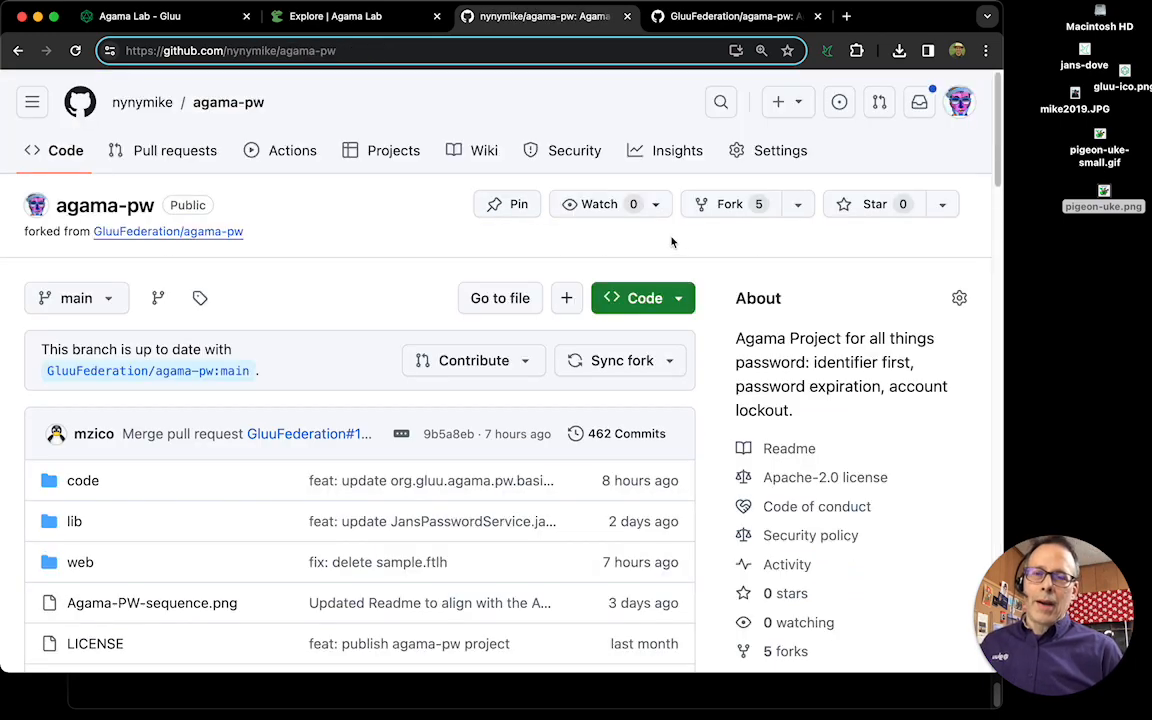
mouse_move(142, 102)
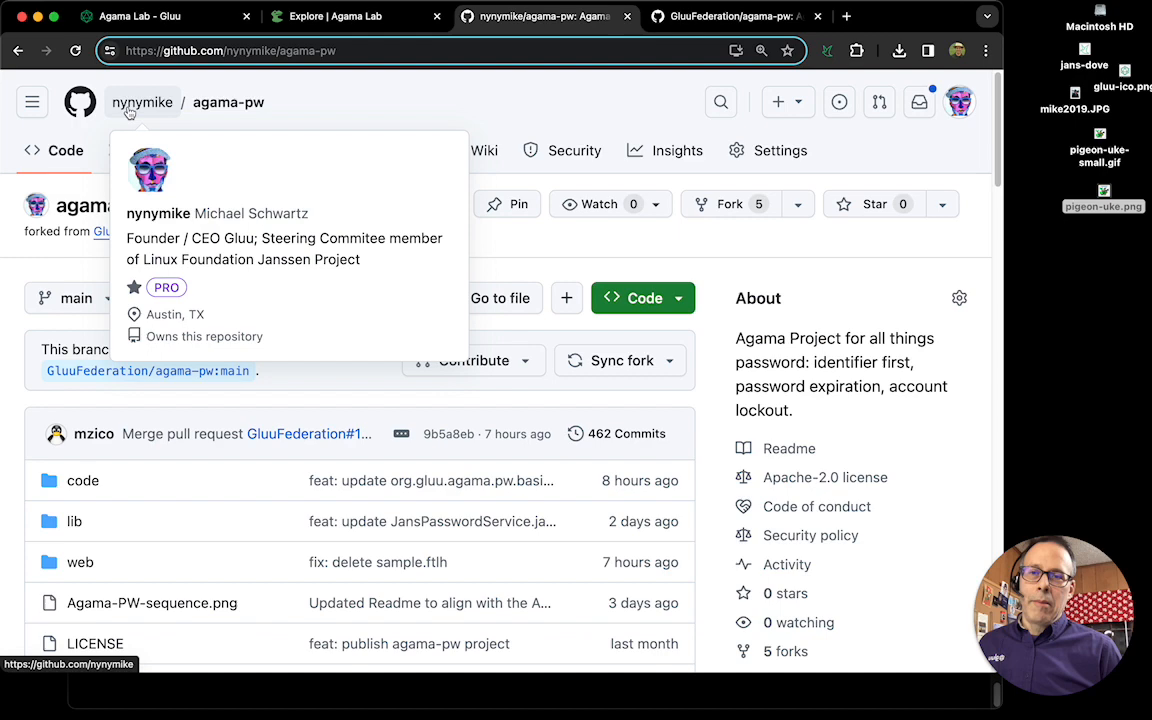
mouse_move(233, 207)
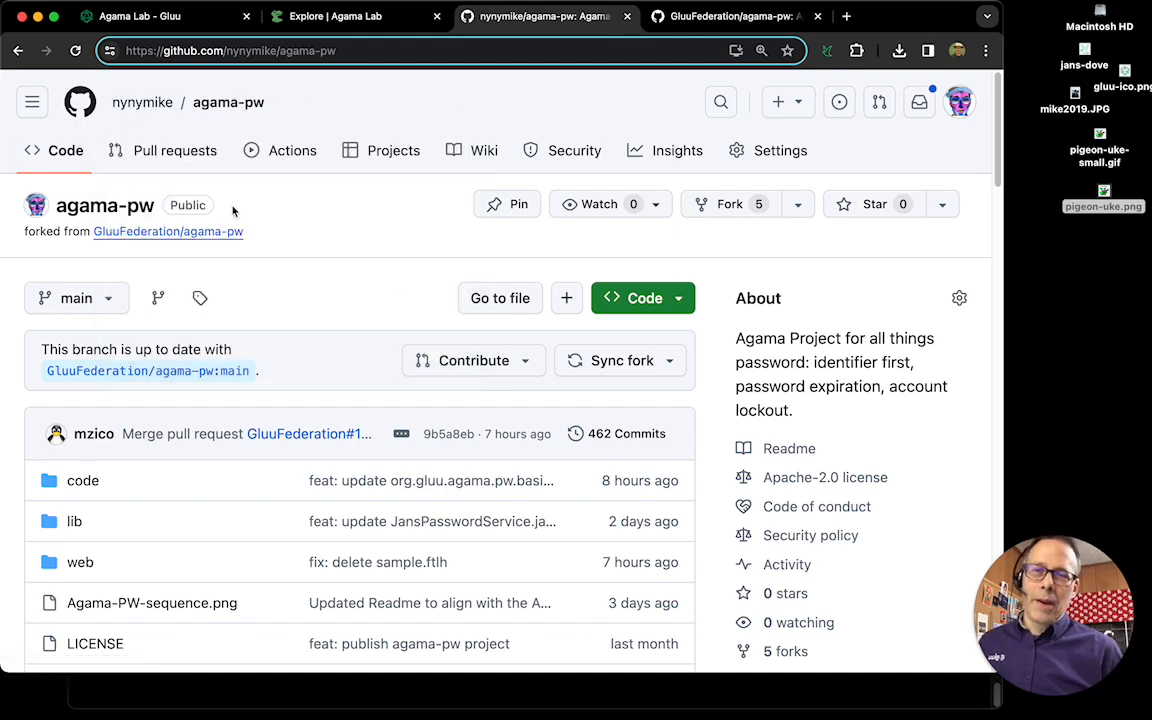
Select the forked agama-pw repository, then follow the error's Agama-Lab GitHub App link.
click(355, 16)
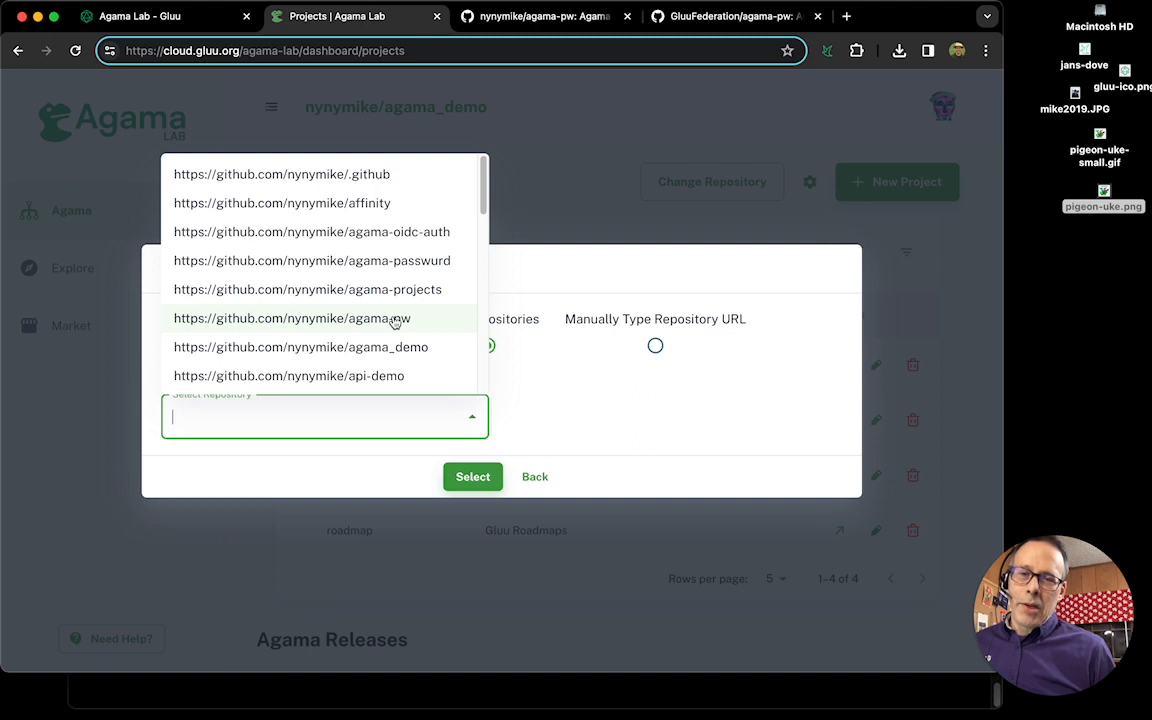
click(301, 347)
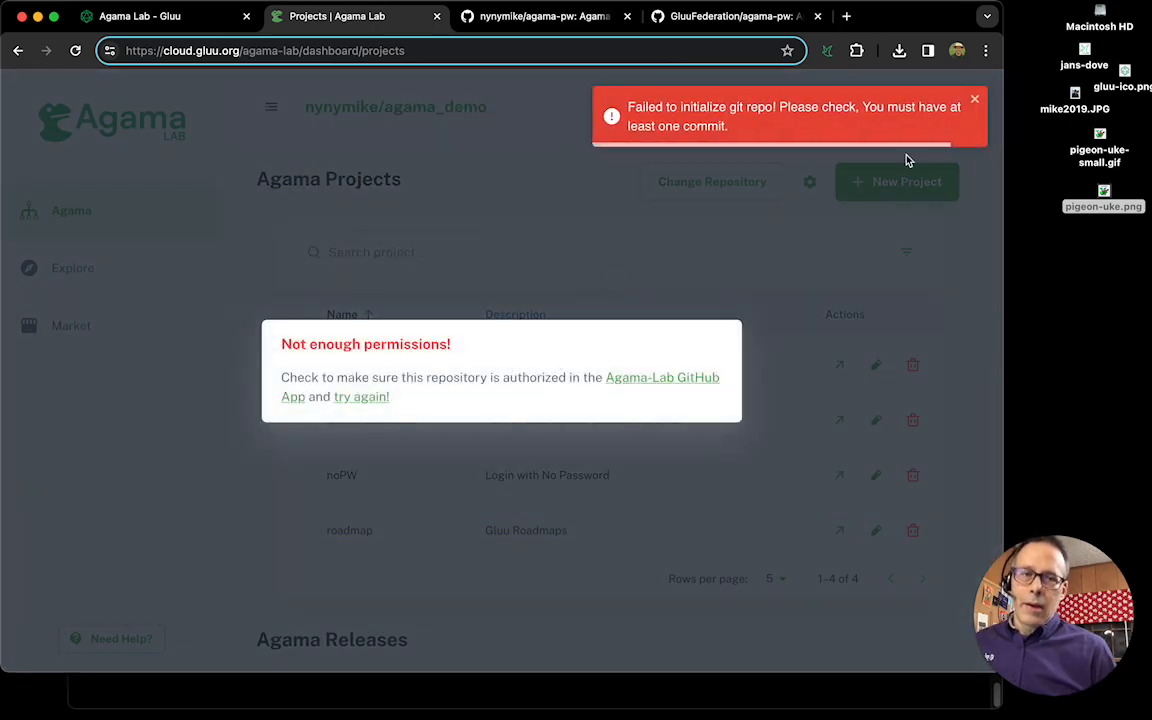
click(661, 377)
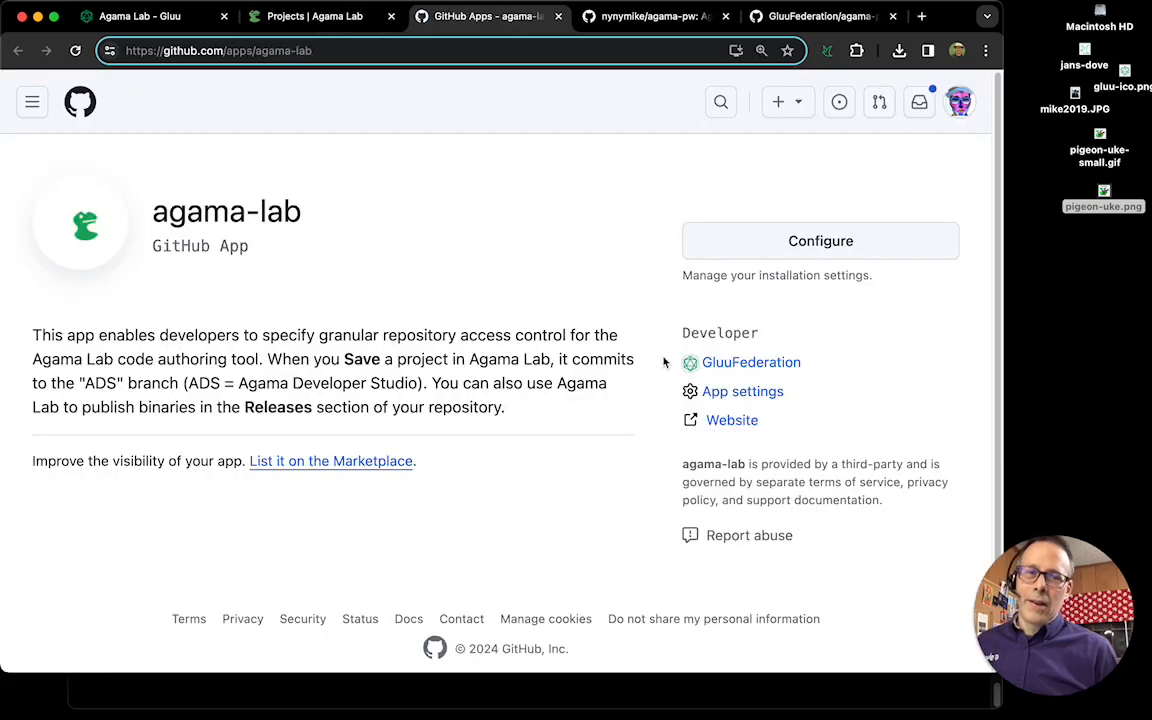
Configure the agama-lab app's repository access, then return to the Agama Lab projects dashboard.
click(340, 16)
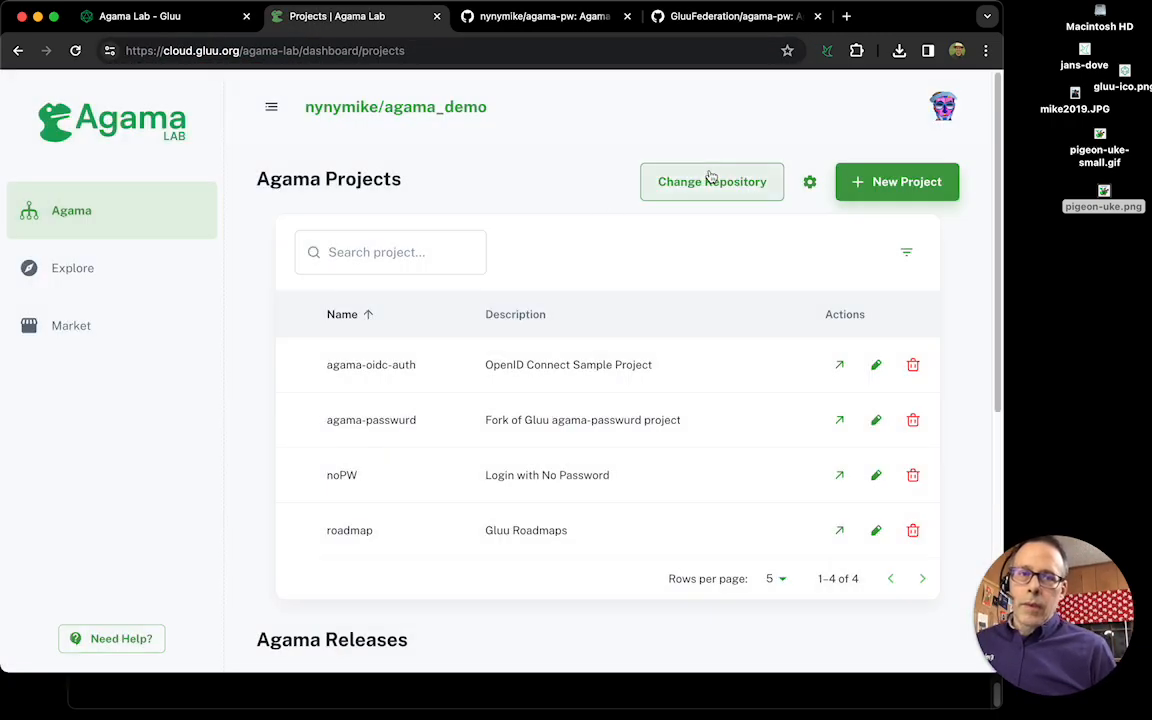
Connect Agama Lab to the agama-pw fork via Change Repository.
click(712, 181)
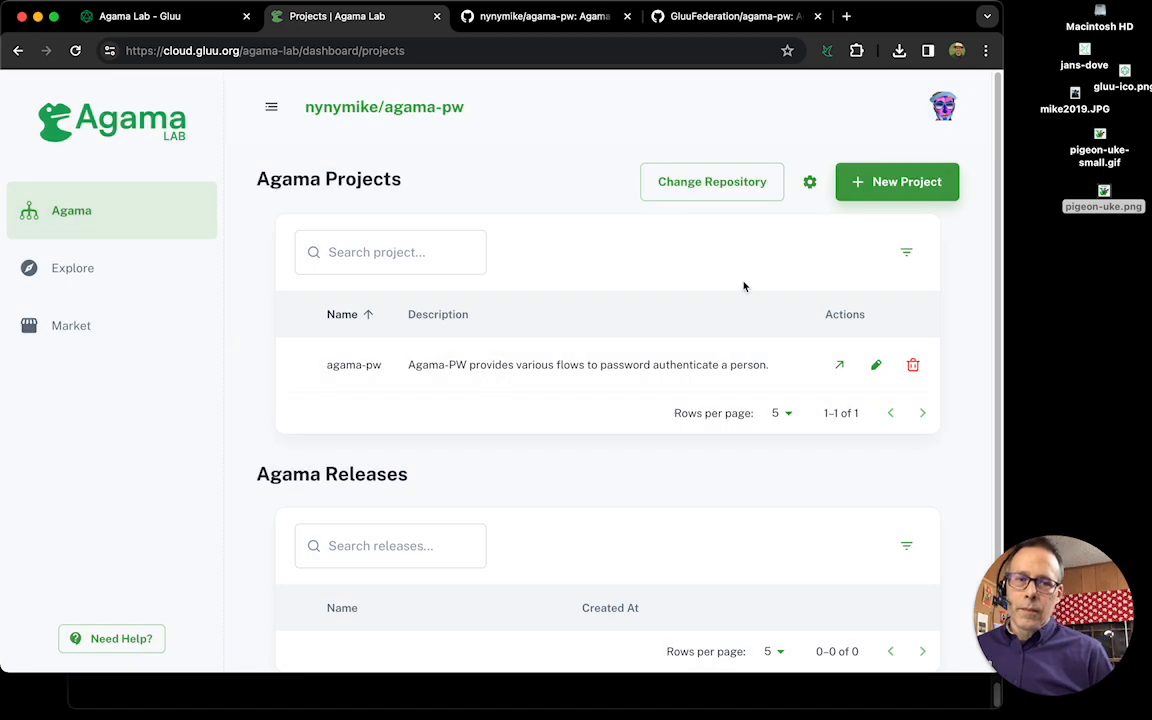
click(840, 364)
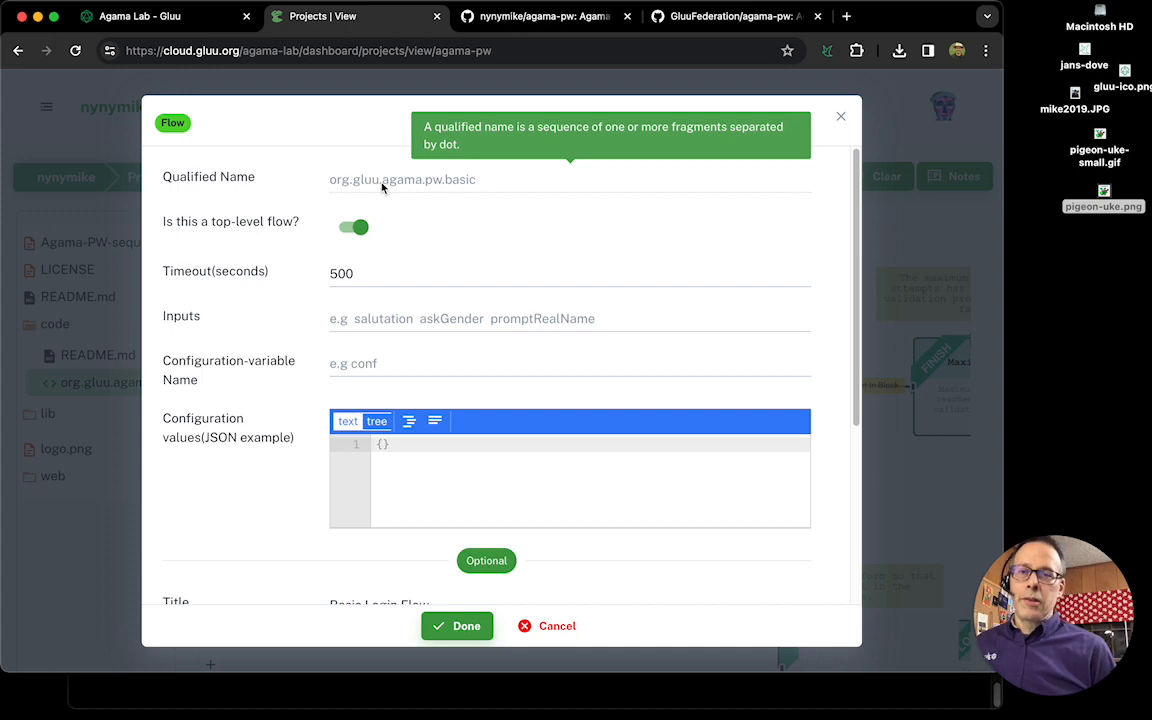
Review the START node's qualified name org.gluu.agama.pw.basic and 500-second timeout.
click(457, 625)
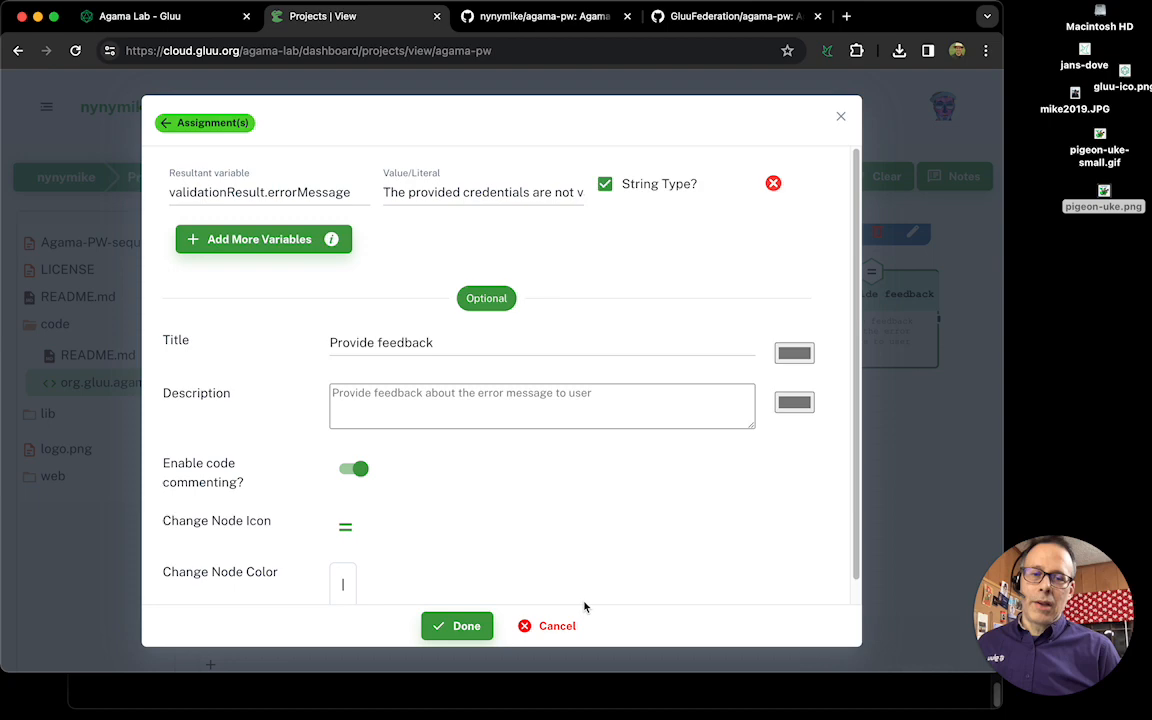
Inspect the Provide feedback node's errorMessage assignment, then close it without changes.
click(540, 16)
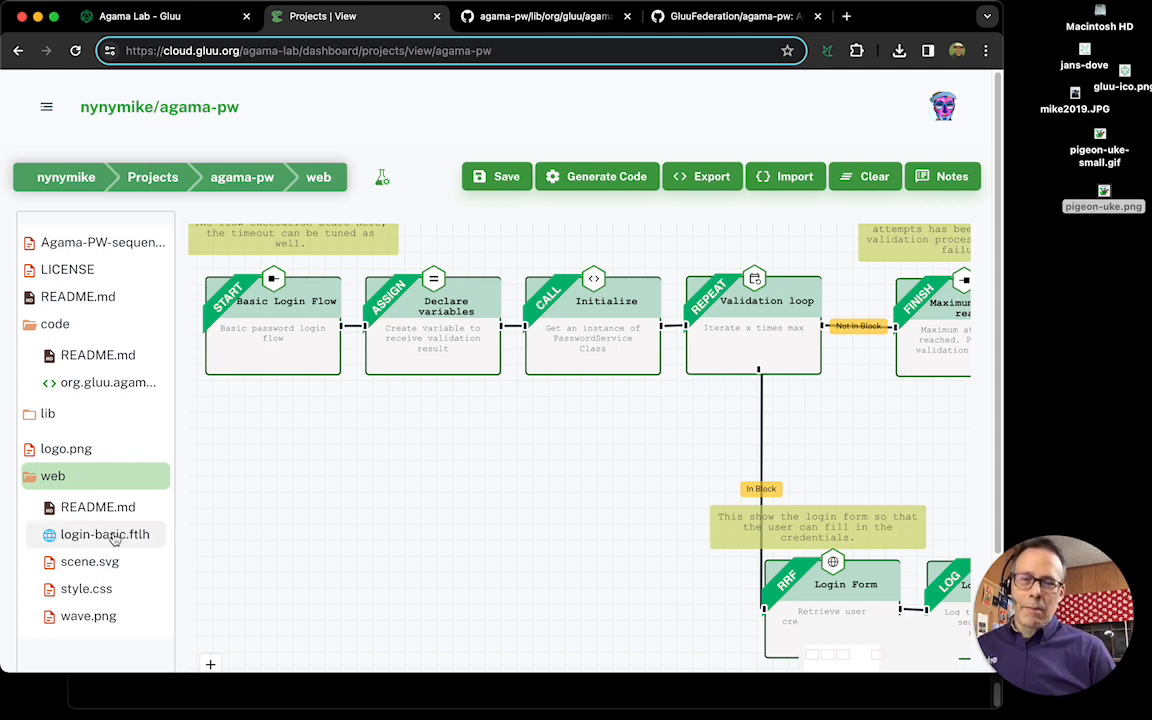
Expand the web folder and open login-basic.ftlh.
click(105, 534)
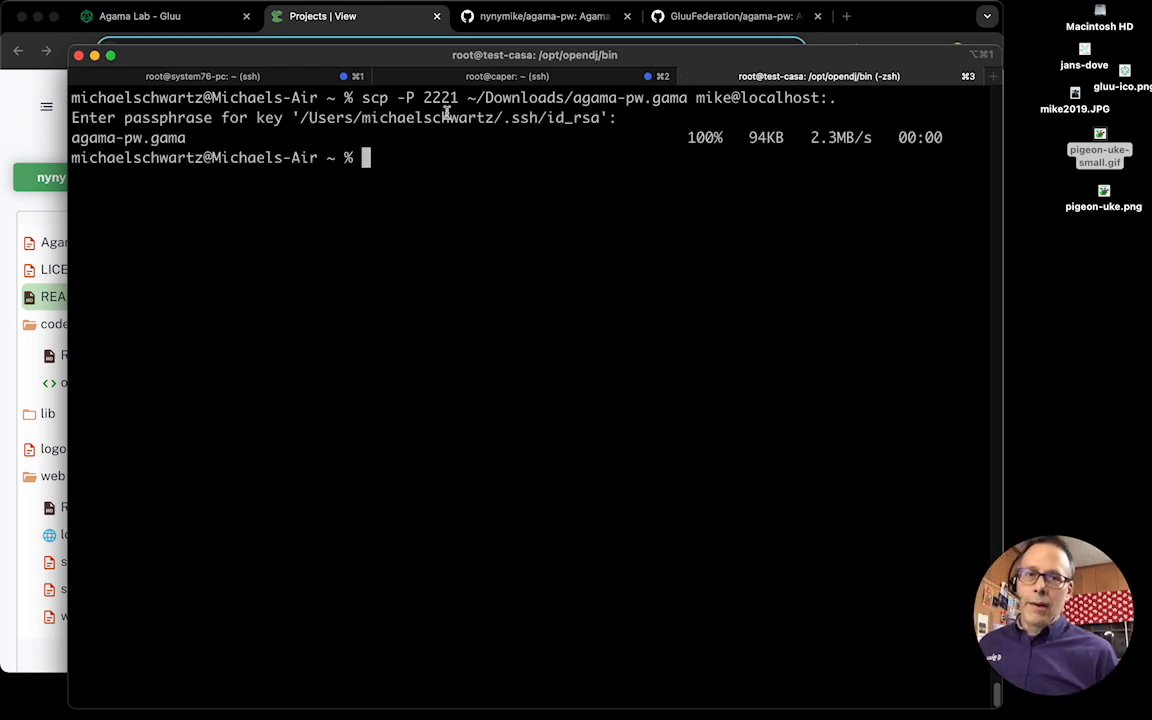
Upload agama-pw.gama to the server via scp on port 2221.
click(513, 76)
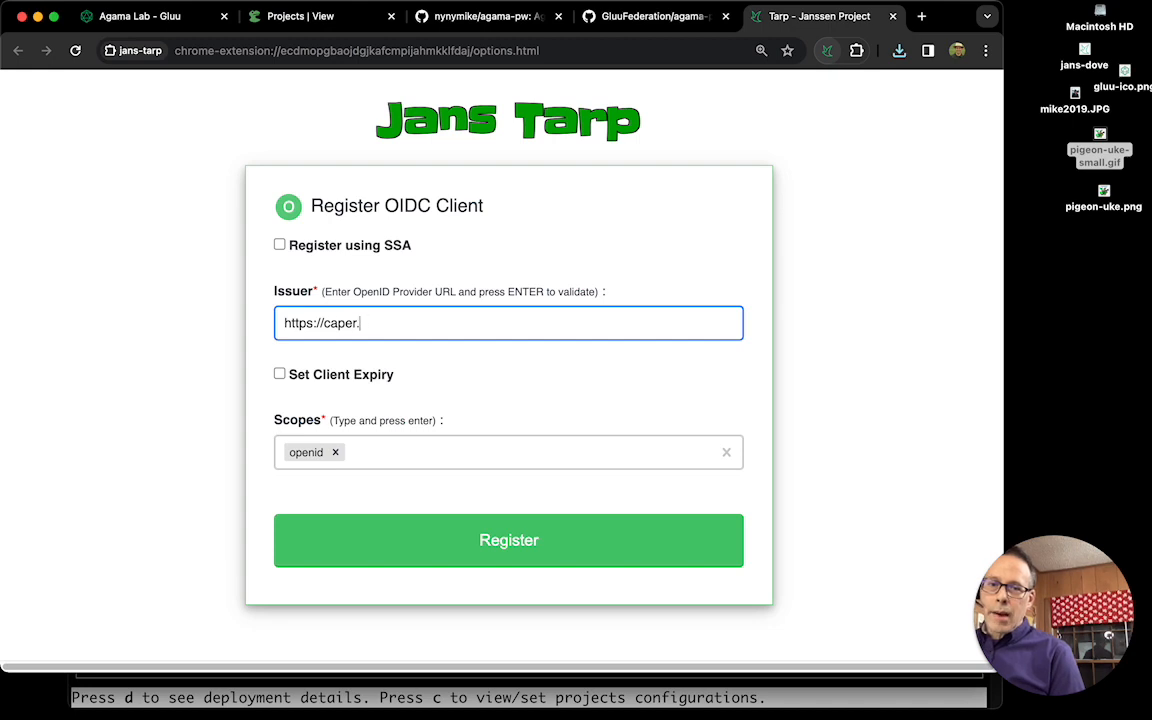
click(508, 540)
text({)
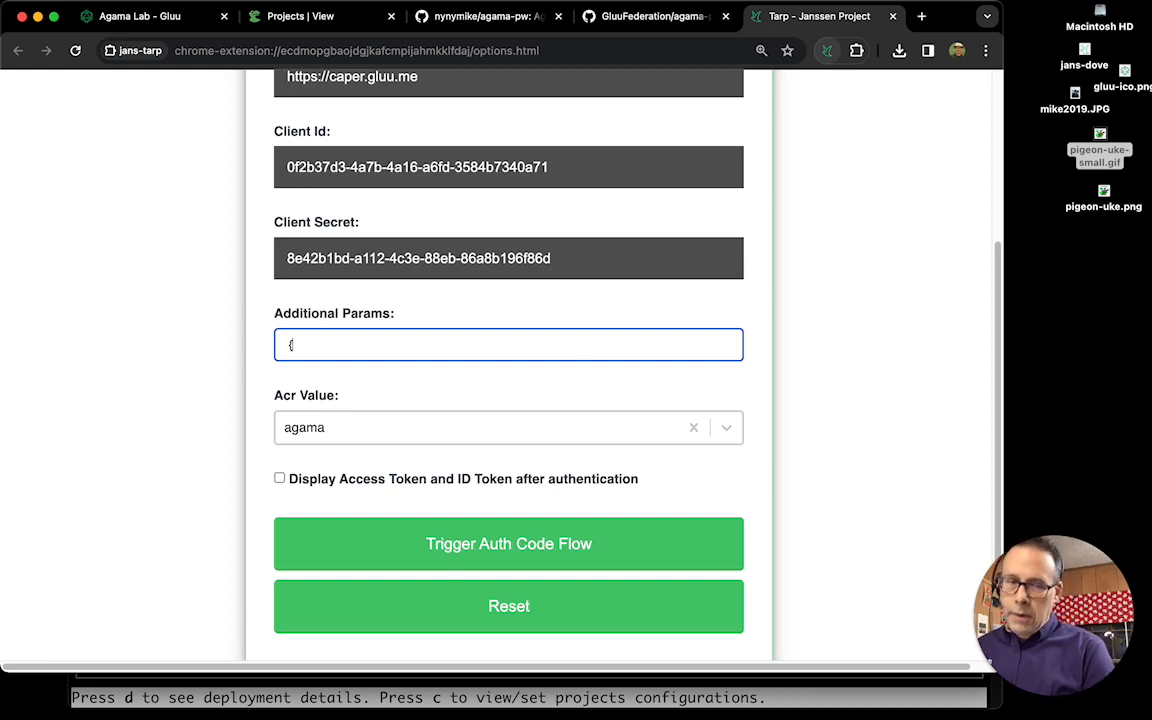
Enter {"agama_flow":"org.gluu.agama.pw.basic"} as Additional Params and launch the authorization flow.
text("agama":""})
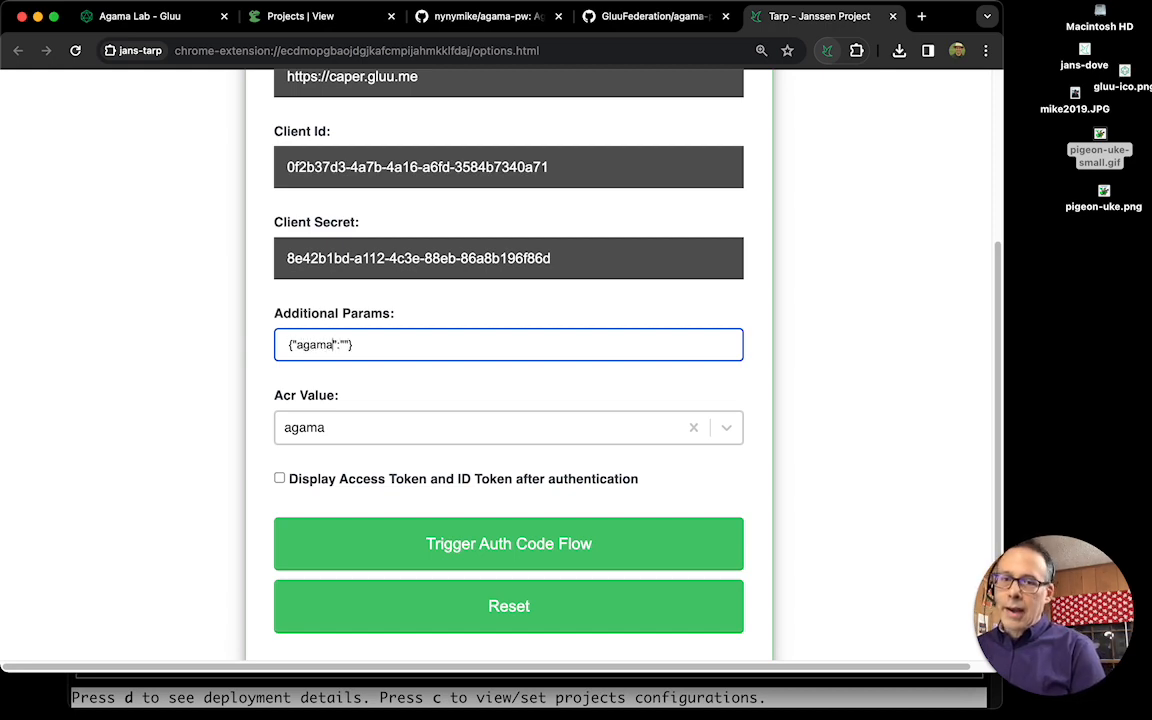
text(_flow)
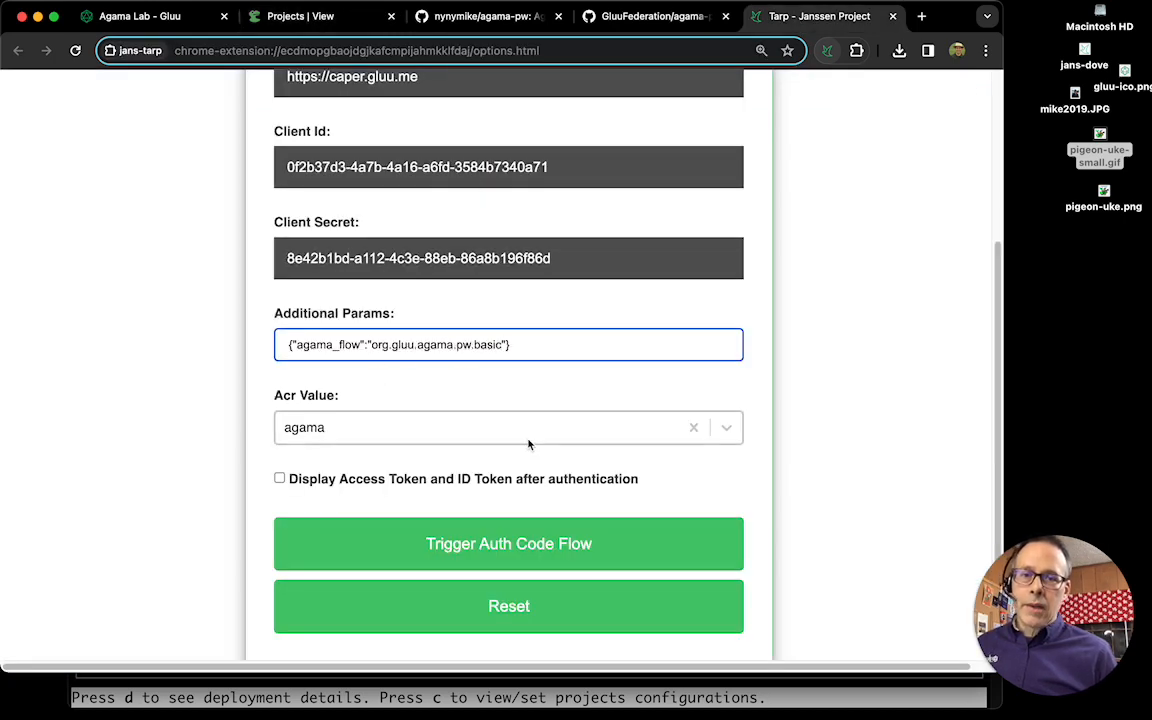
click(300, 16)
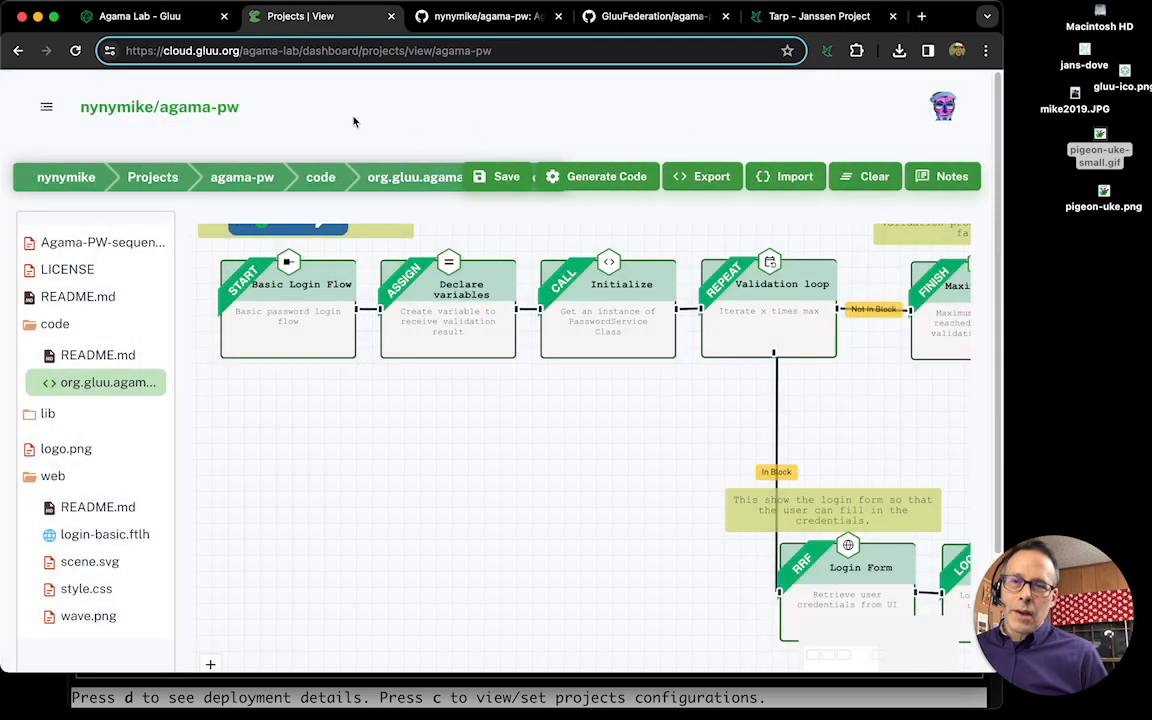